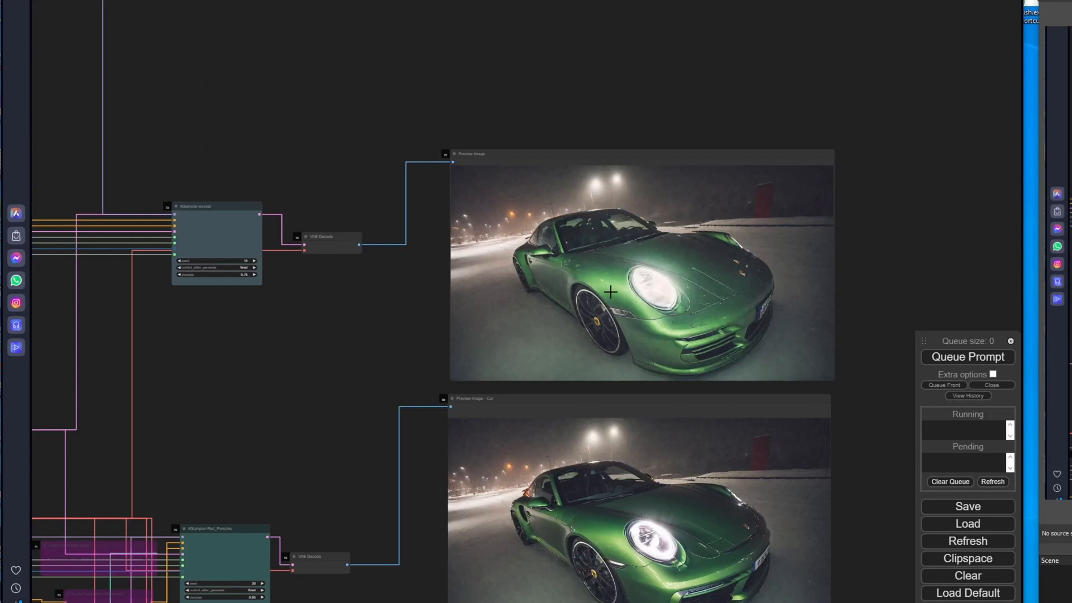
pyautogui.moveTo(565, 318)
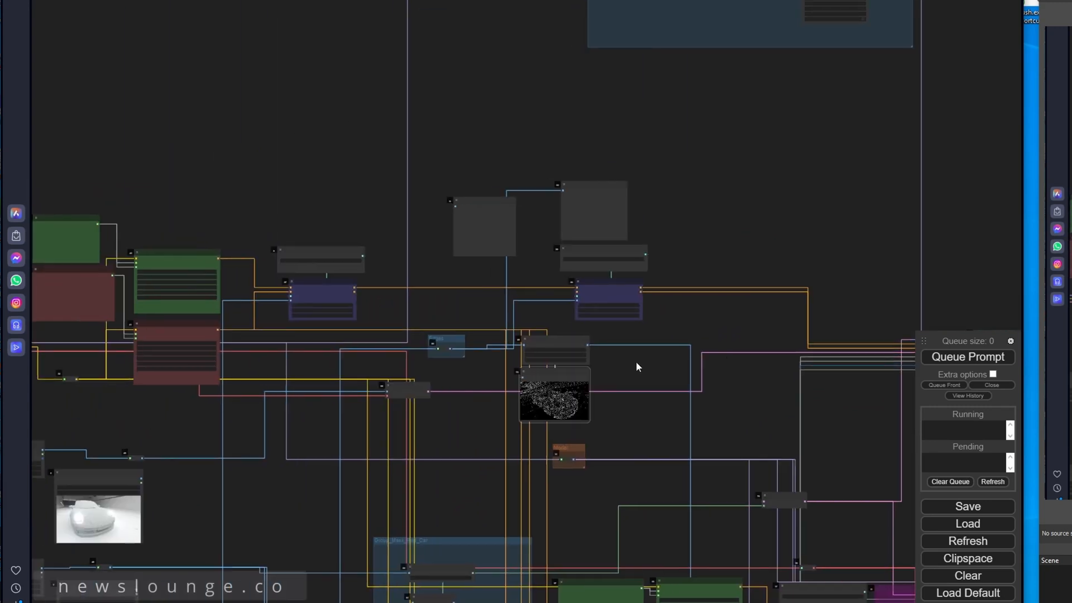
pyautogui.moveTo(488, 206)
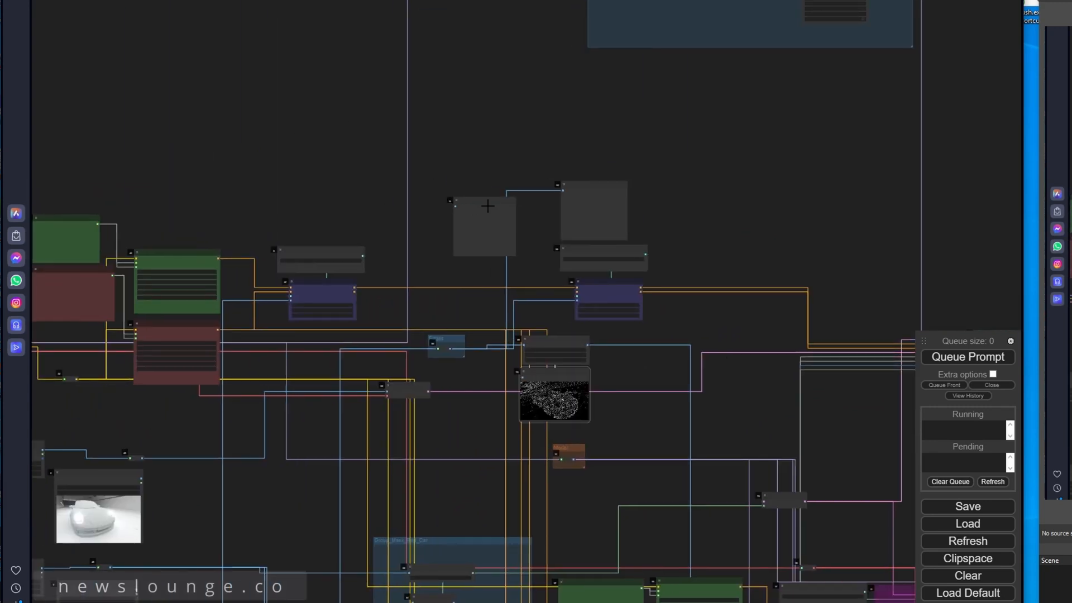
pyautogui.moveTo(431, 225)
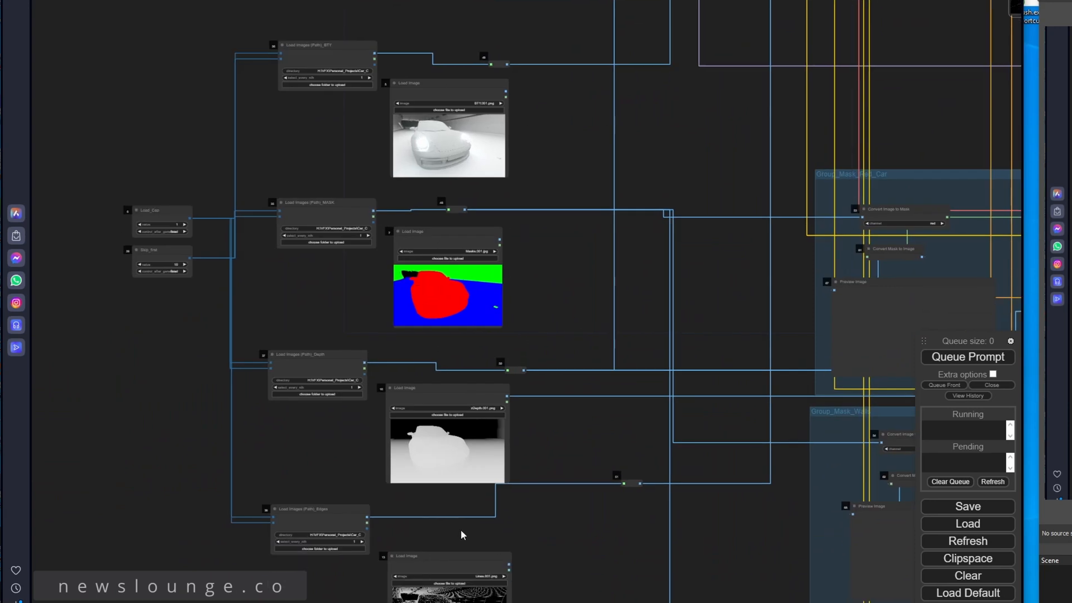
pyautogui.moveTo(461, 535)
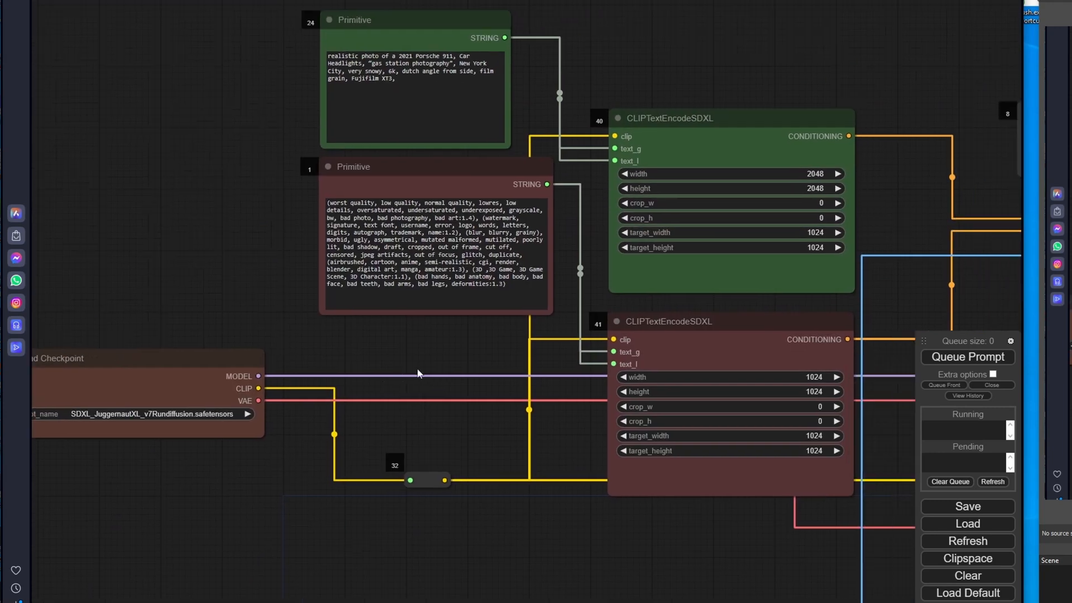
# Pan the graph down to the background prompt and KSampler-BG with its 0.65 denoise.
pyautogui.scroll(-3)
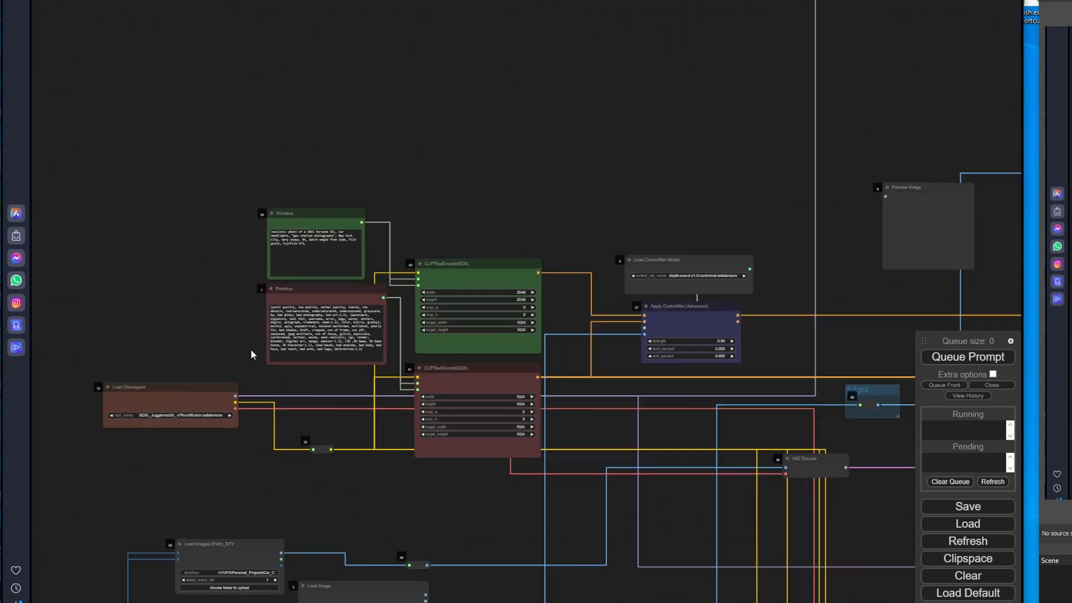
pyautogui.scroll(-3)
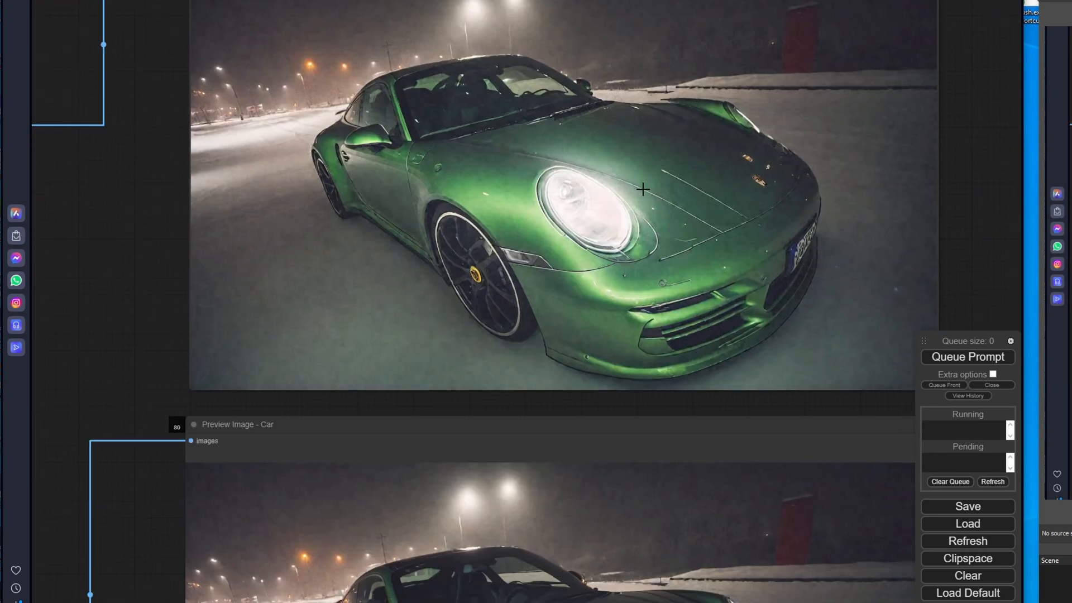
pyautogui.scroll(-3)
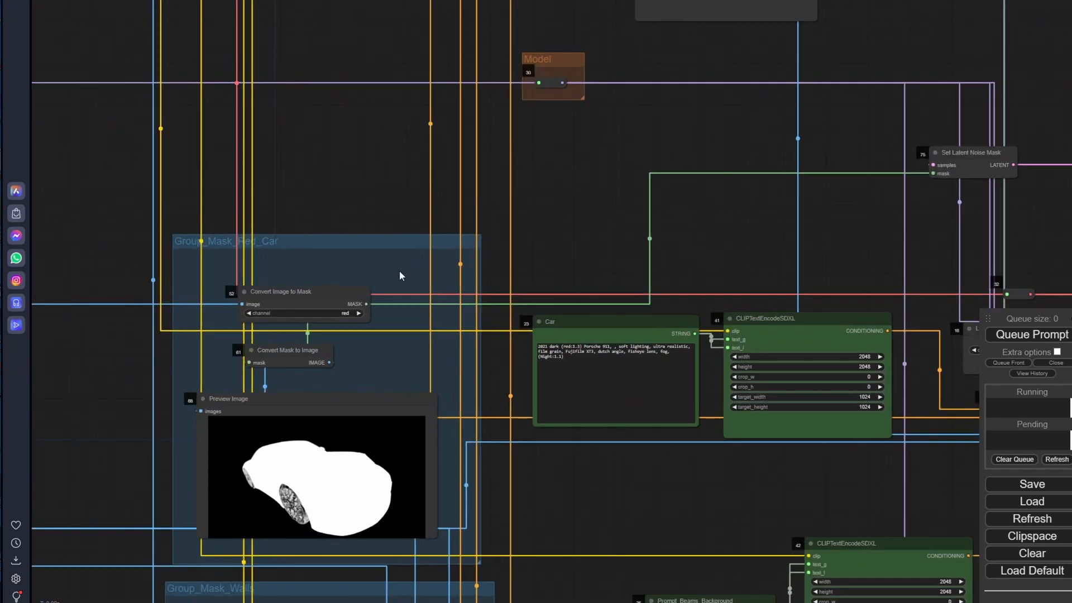
pyautogui.moveTo(462, 385)
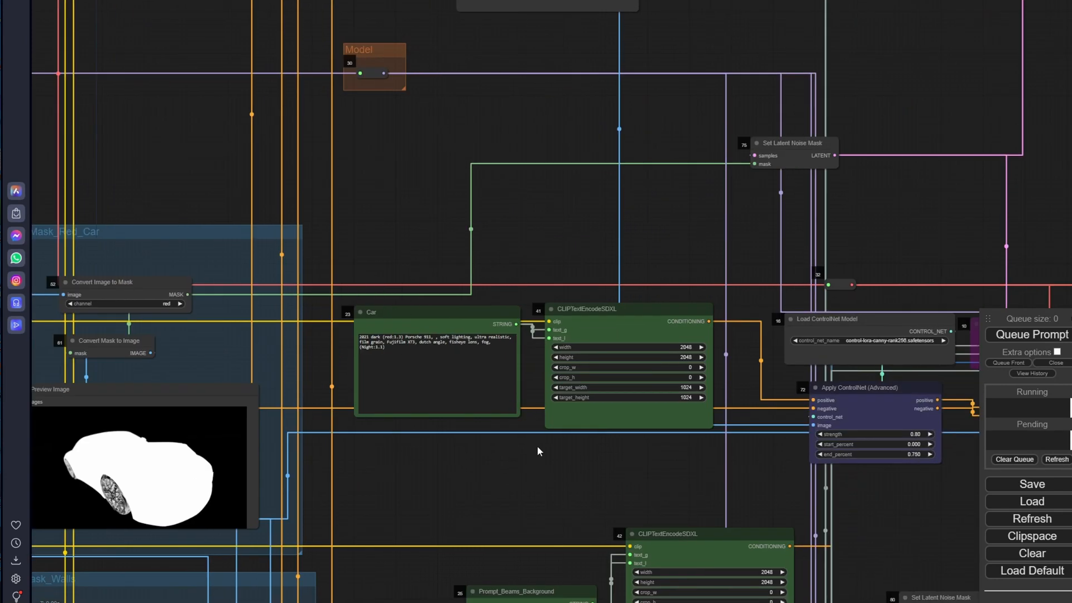
pyautogui.moveTo(471, 316)
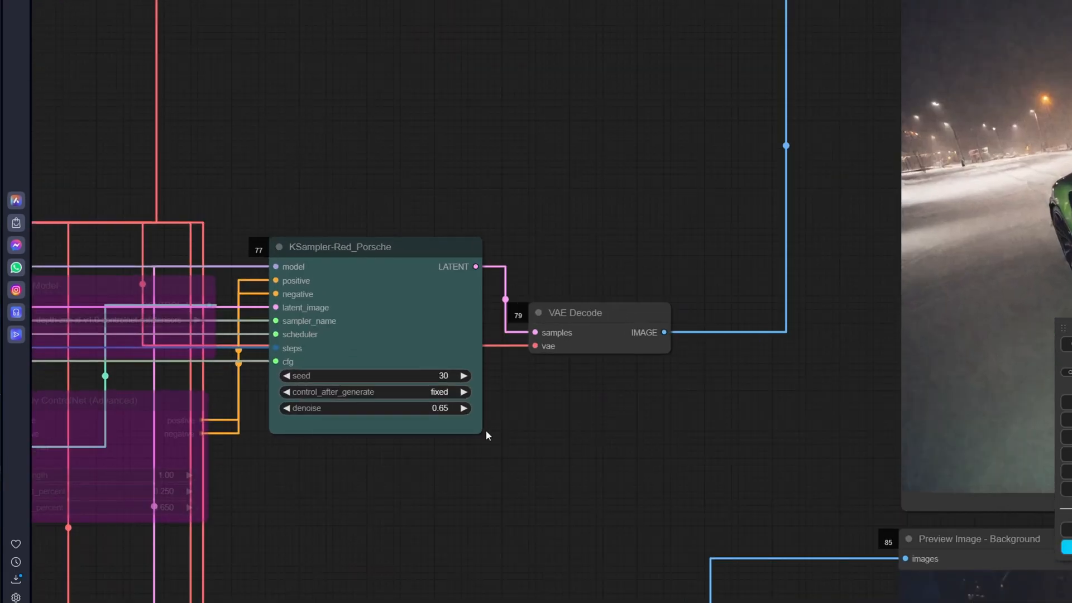
pyautogui.moveTo(577, 484)
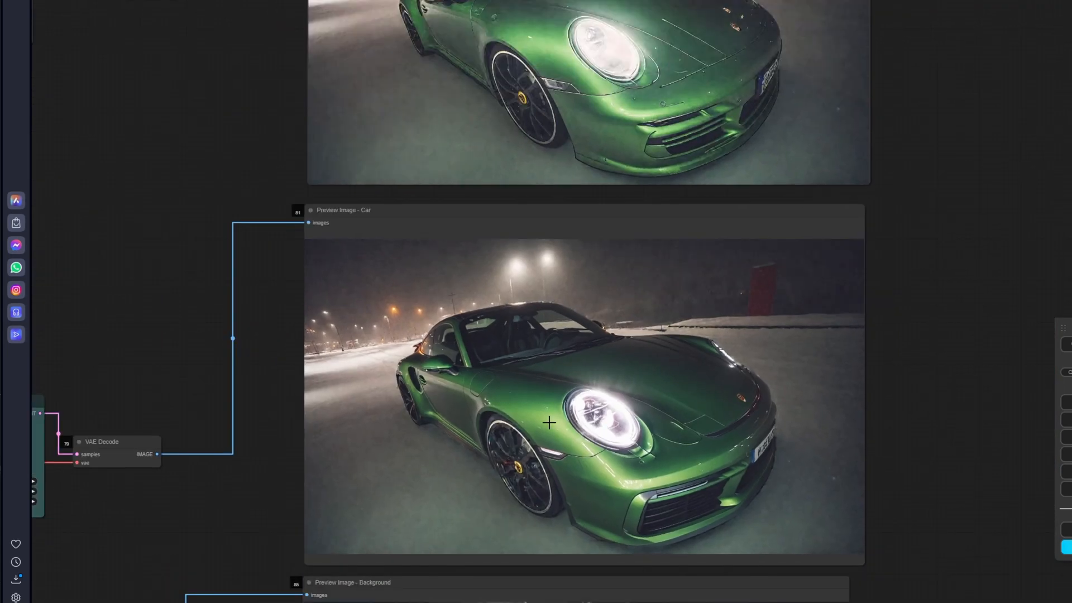
pyautogui.moveTo(763, 460)
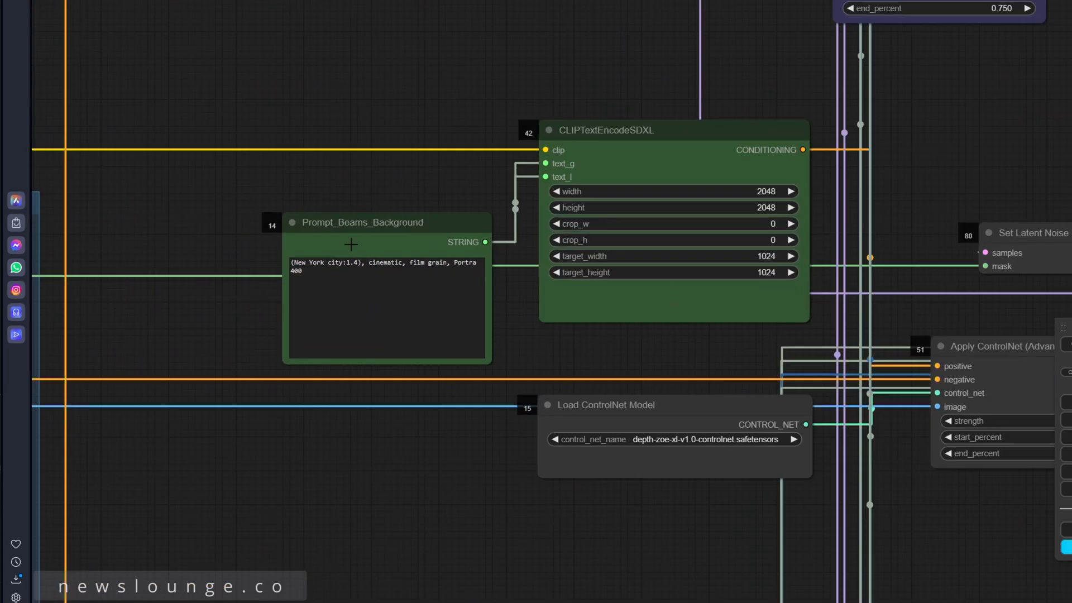
pyautogui.moveTo(674, 356)
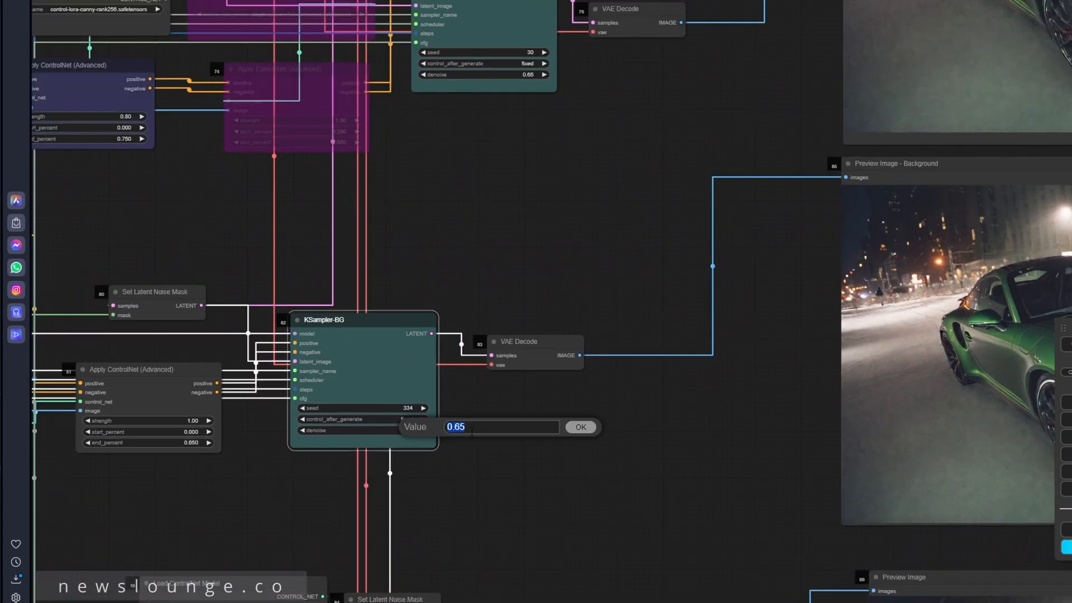
# Confirm KSampler-BG denoise 1.00 and re-render the background as a sunny city street.
pyautogui.click(579, 426)
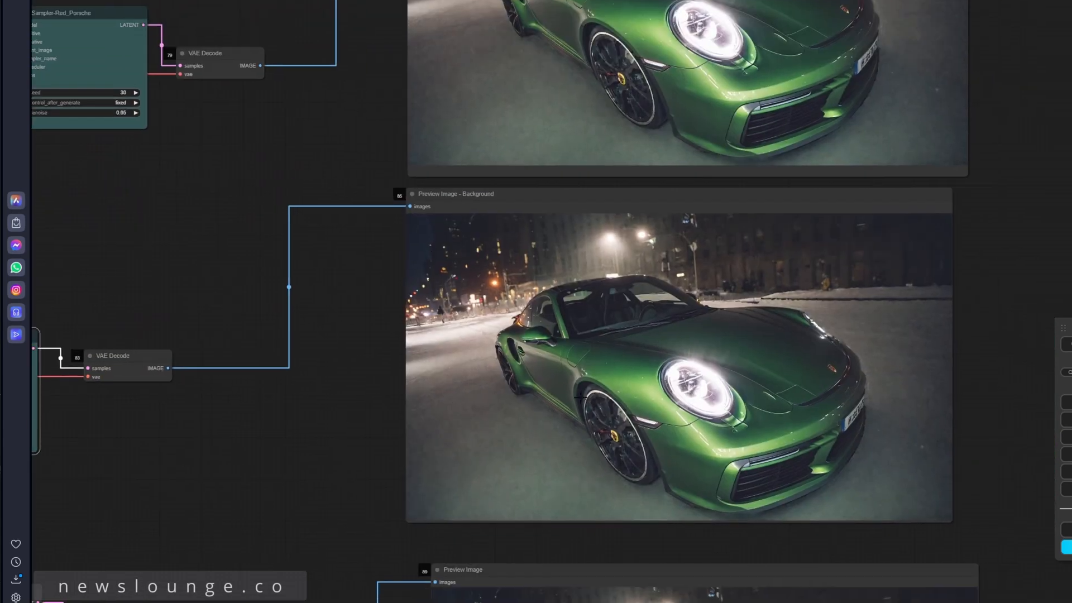
pyautogui.moveTo(996, 294)
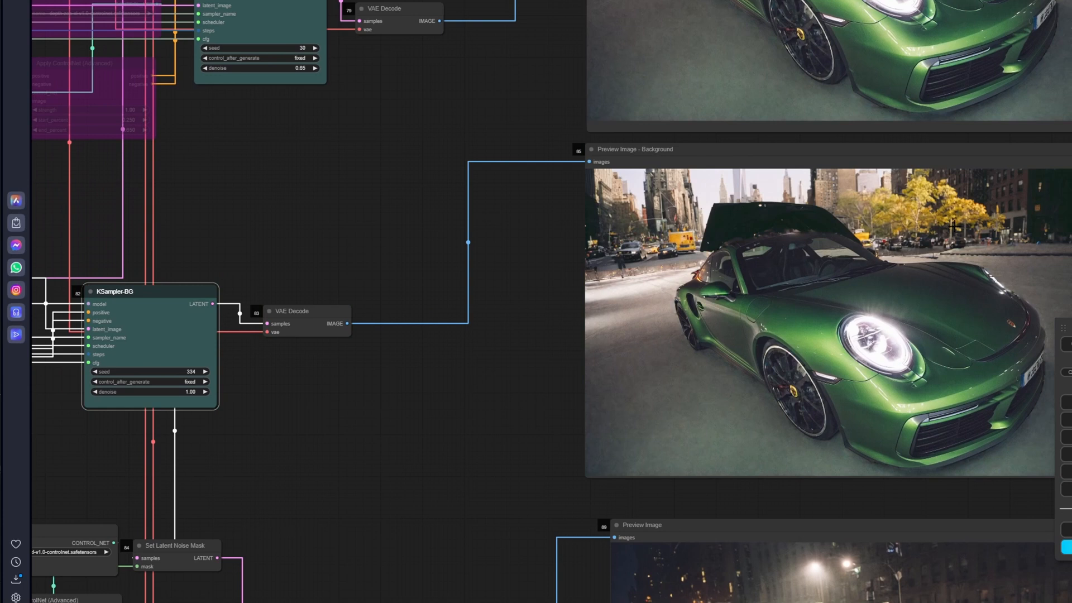
pyautogui.moveTo(941, 218)
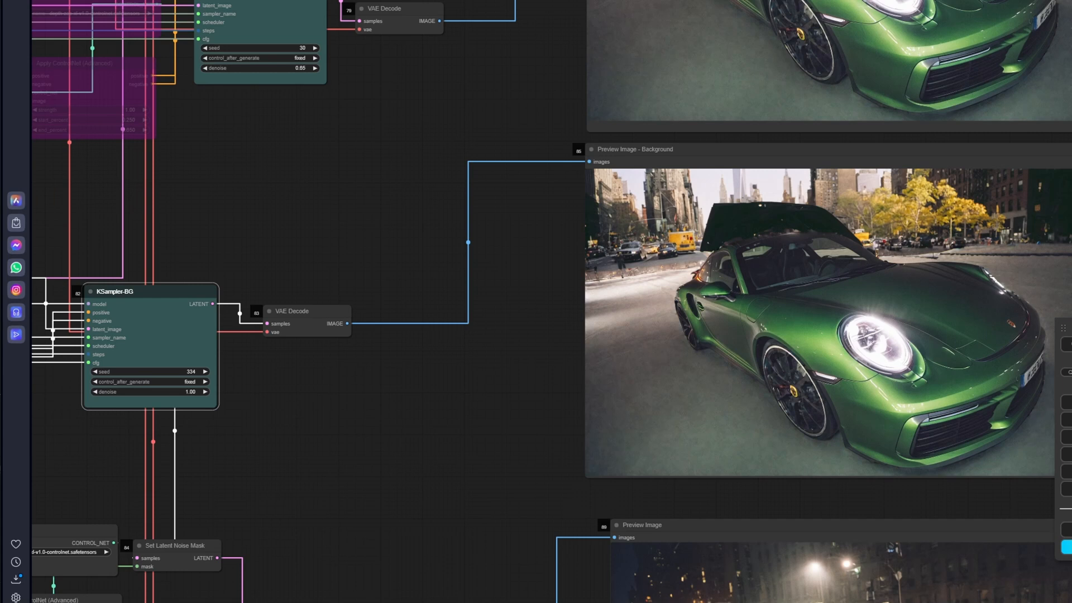
pyautogui.scroll(-3)
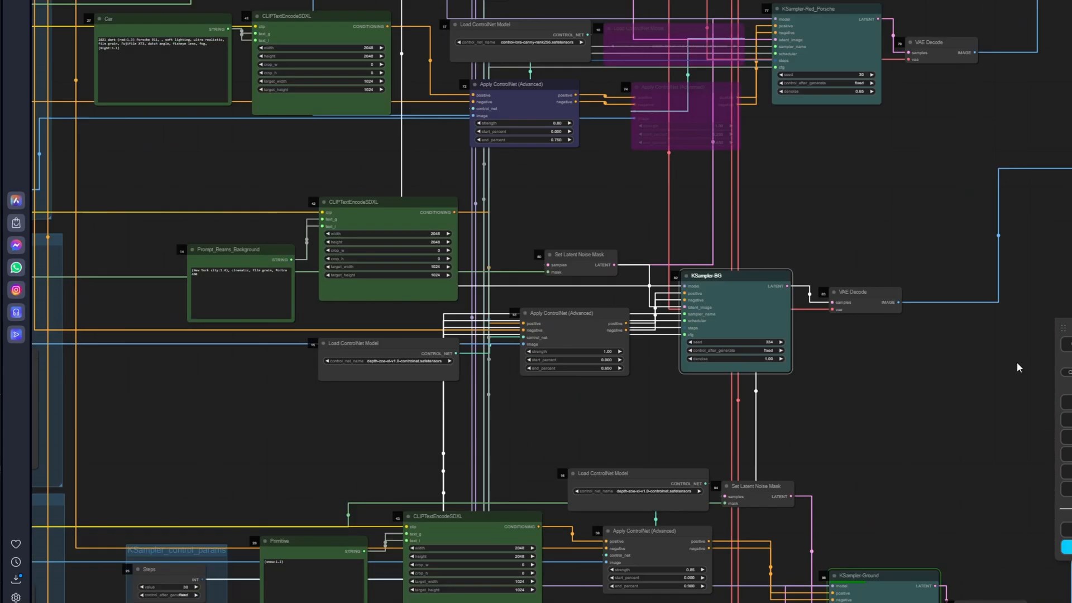
# Replace 'Portra 400' in the background prompt with a '(Night:1...)' weighting.
pyautogui.scroll(3)
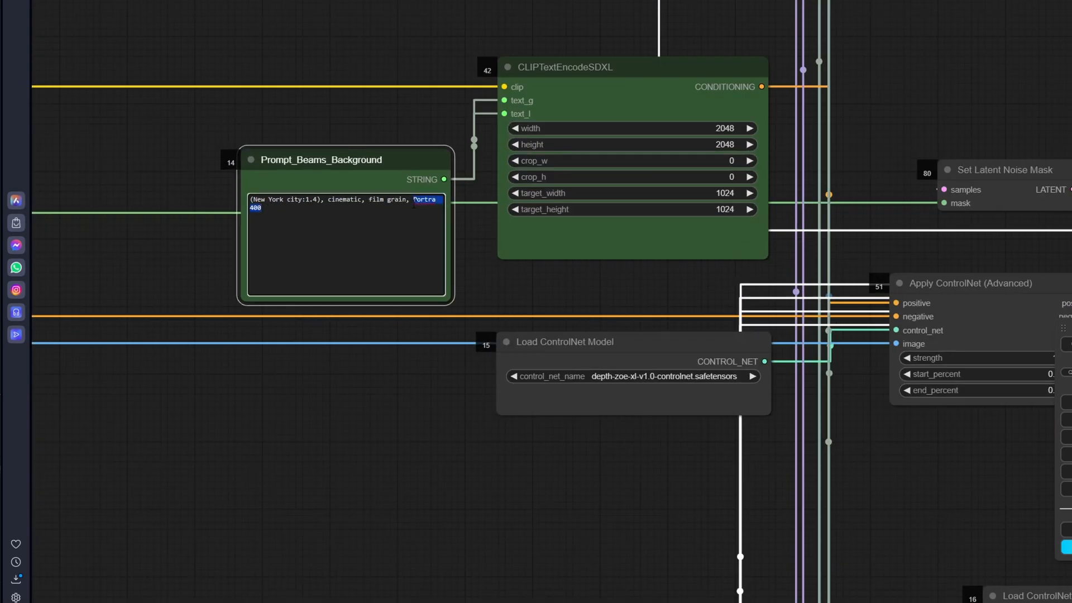
pyautogui.write('Ni')
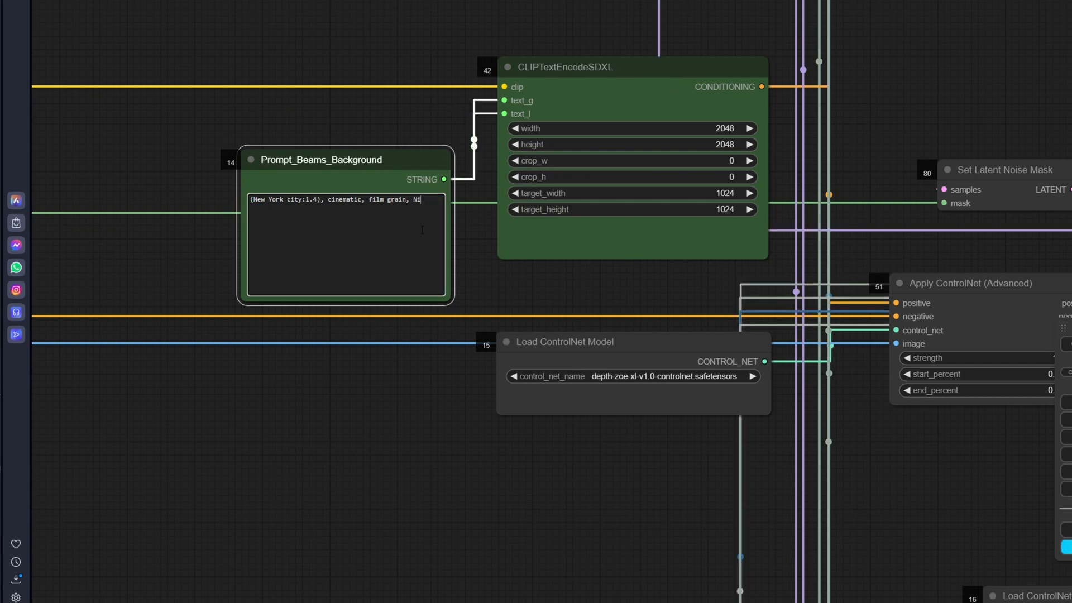
pyautogui.write('ght')
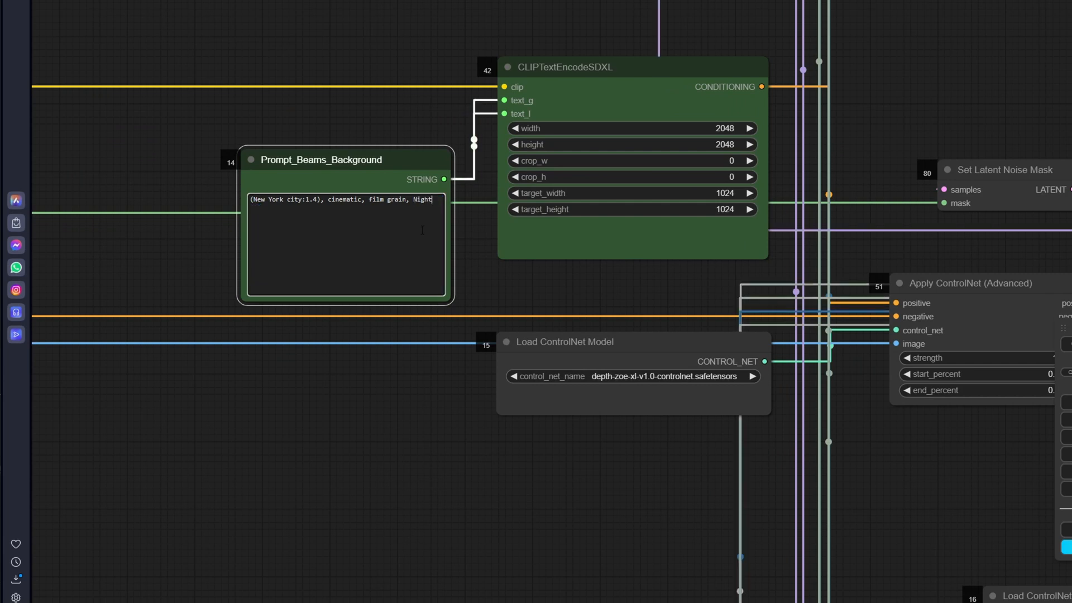
pyautogui.write(':1')
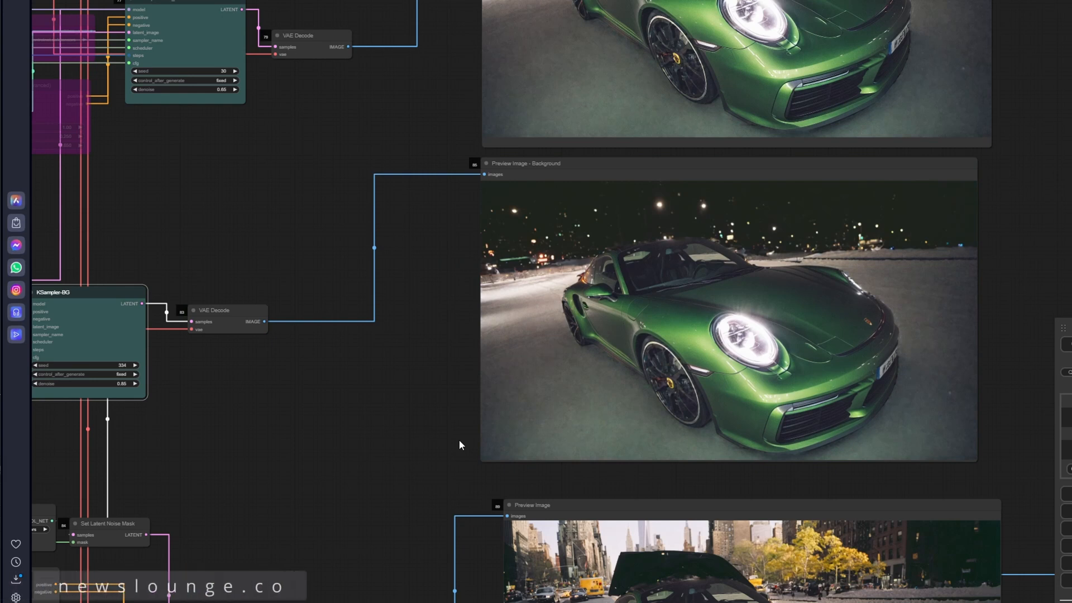
pyautogui.moveTo(187, 433)
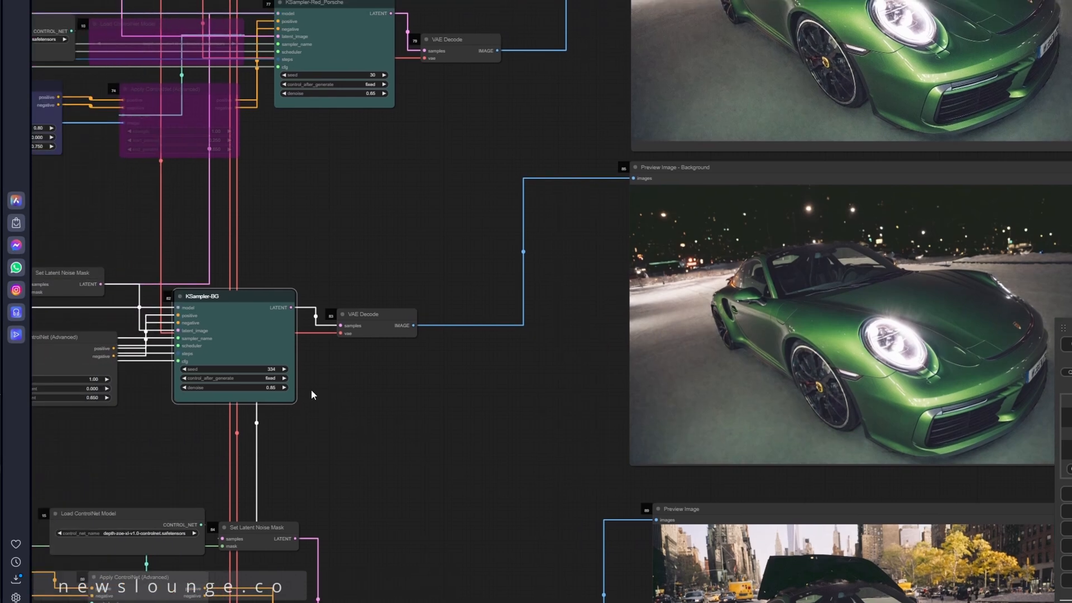
# Edit KSampler-BG denoise toward 0.70 for the snowy night background render.
pyautogui.doubleClick(234, 387)
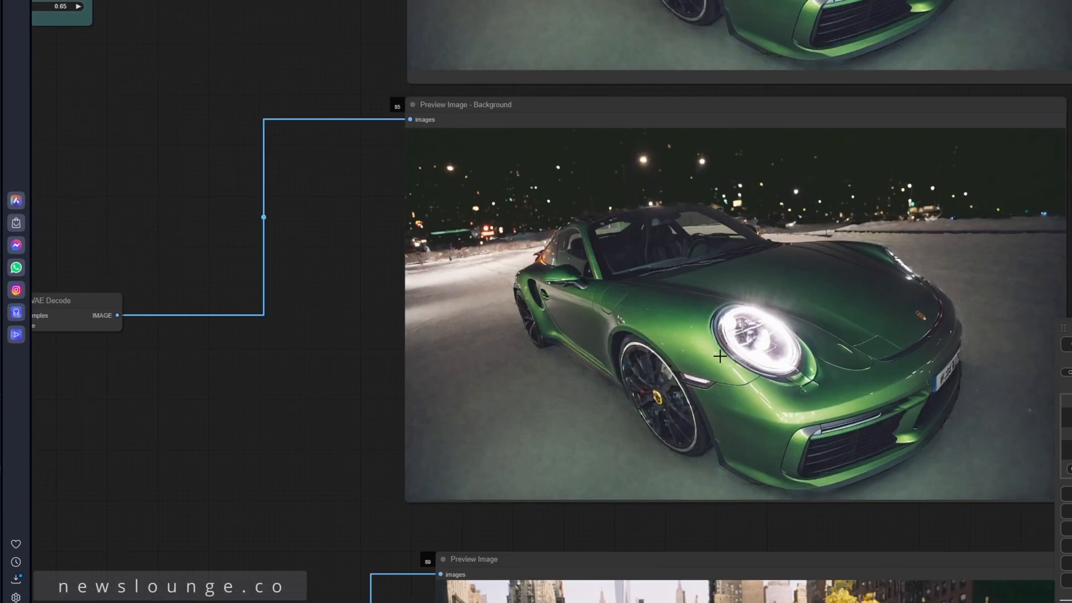
pyautogui.moveTo(719, 355)
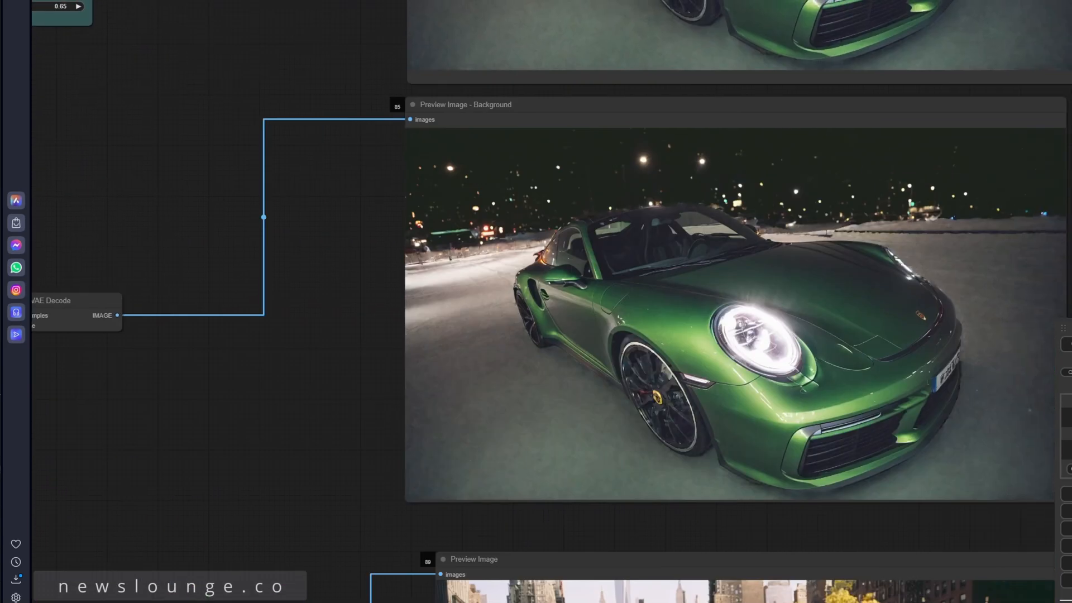
pyautogui.moveTo(1039, 429)
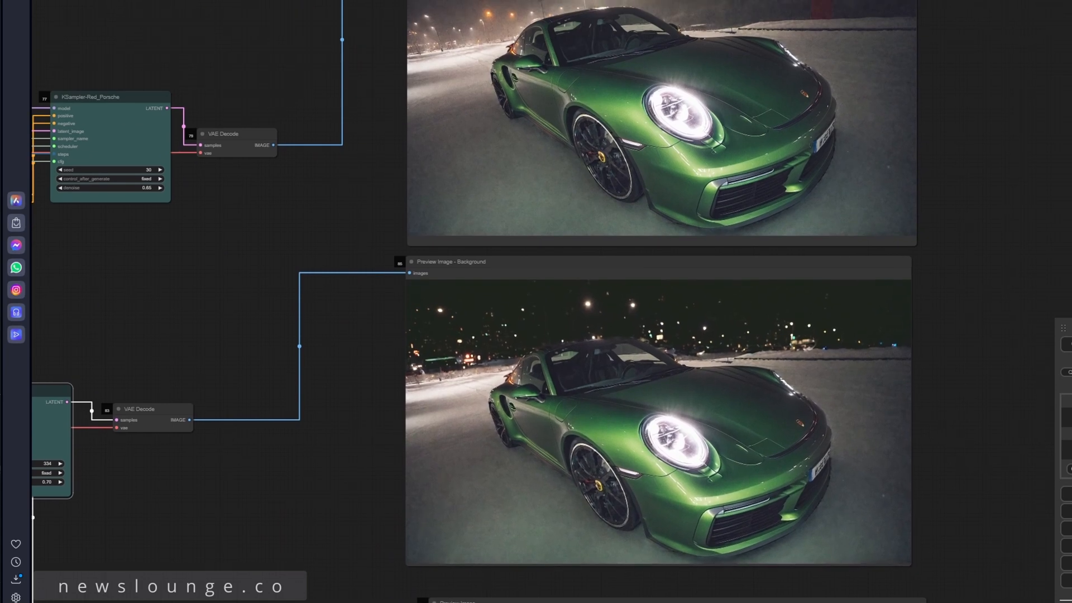
pyautogui.moveTo(969, 389)
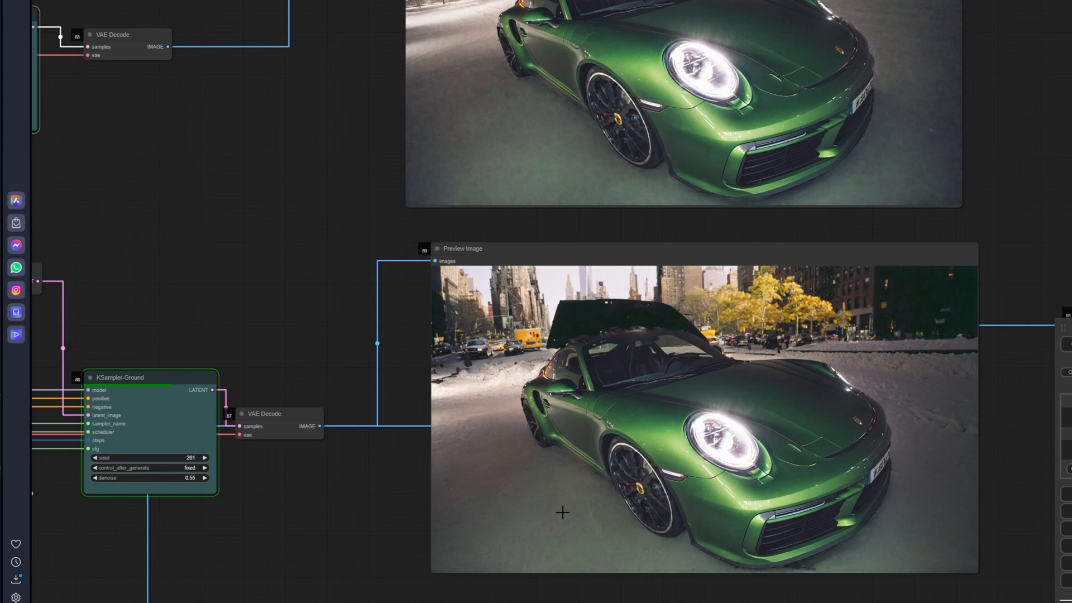
pyautogui.moveTo(294, 504)
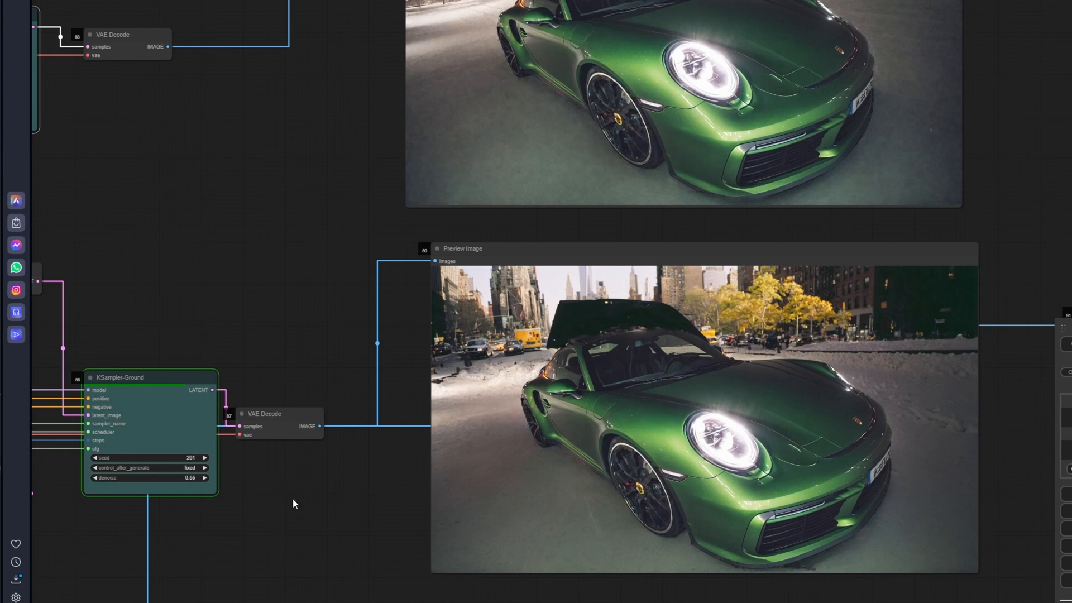
pyautogui.moveTo(361, 506)
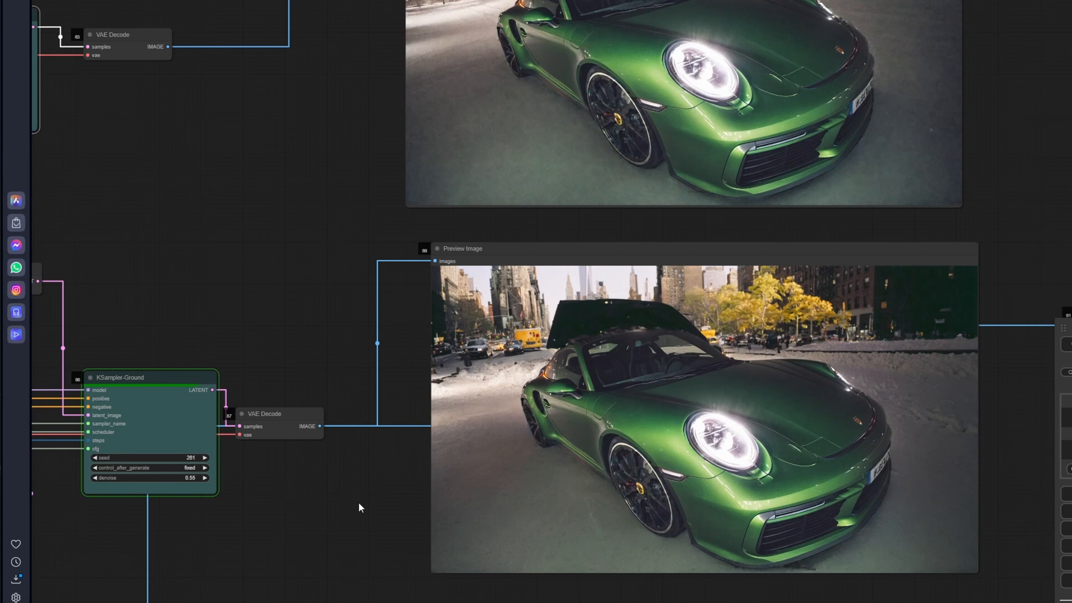
pyautogui.moveTo(413, 499)
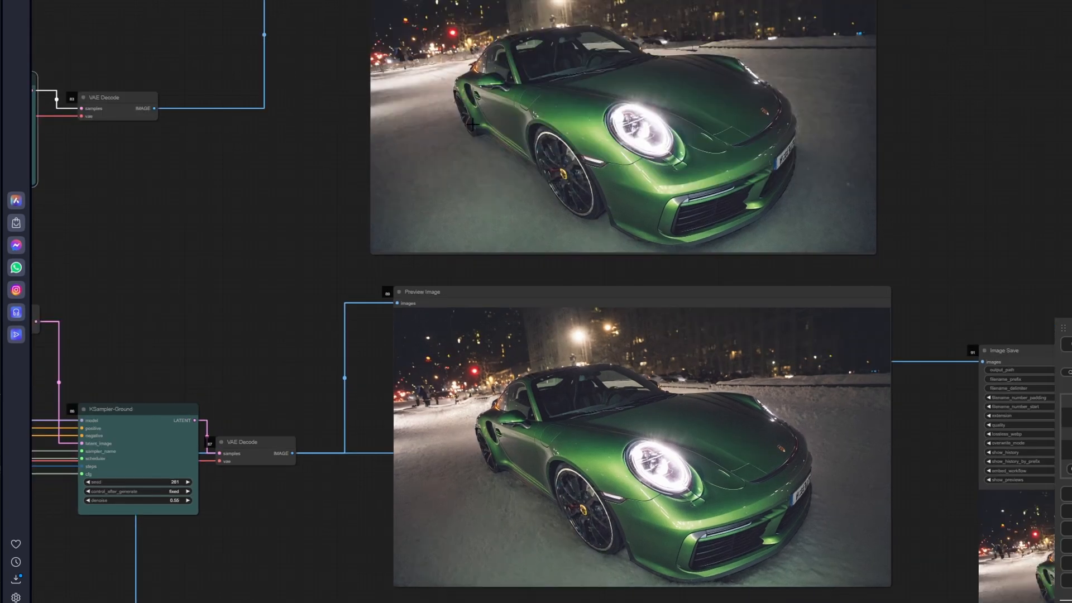
pyautogui.moveTo(493, 528)
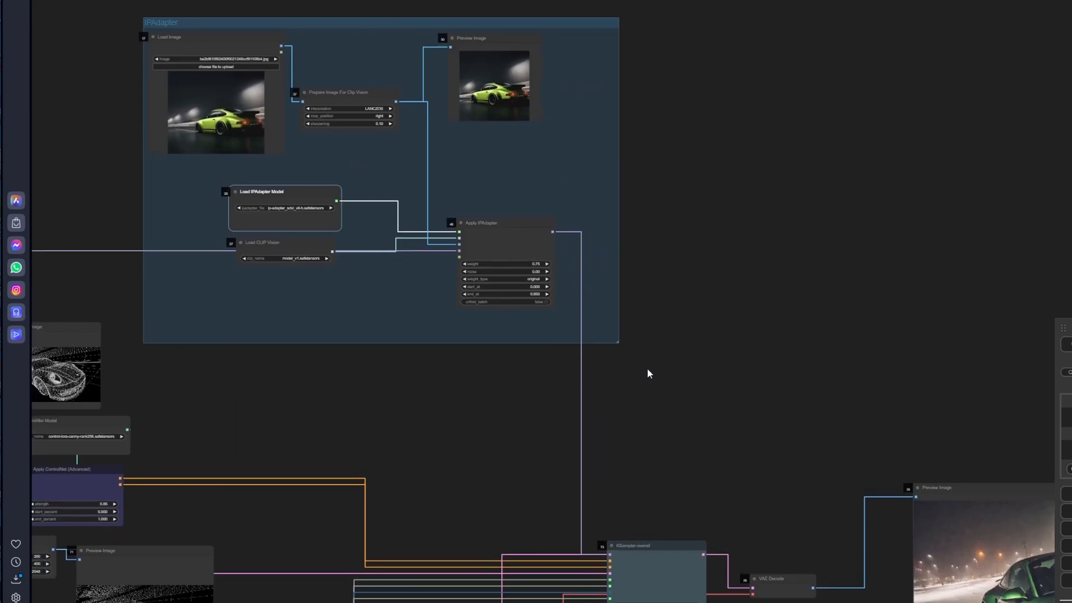
pyautogui.moveTo(629, 356)
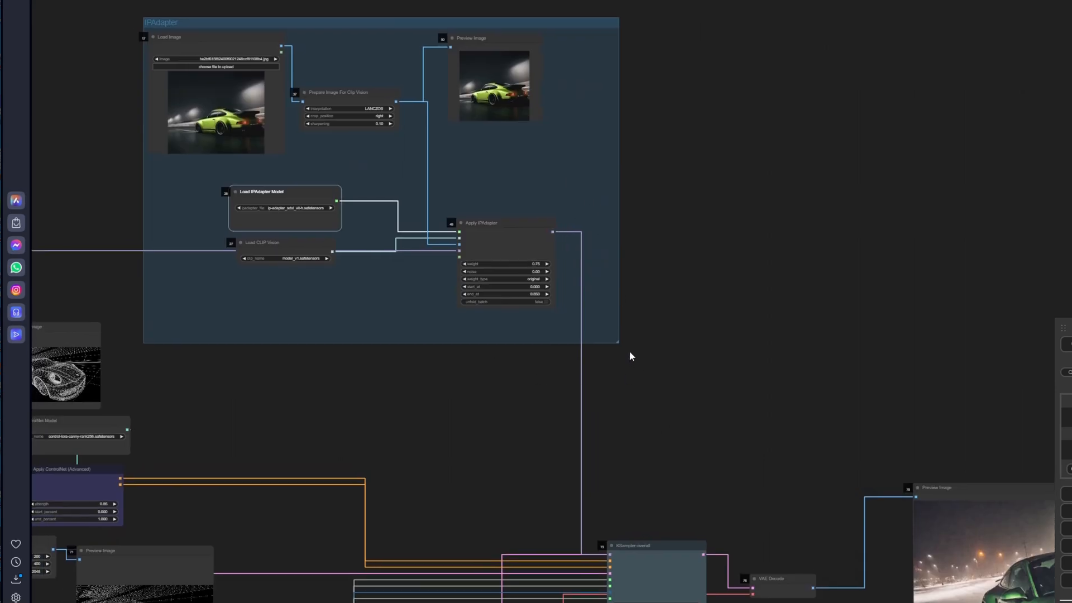
pyautogui.moveTo(636, 273)
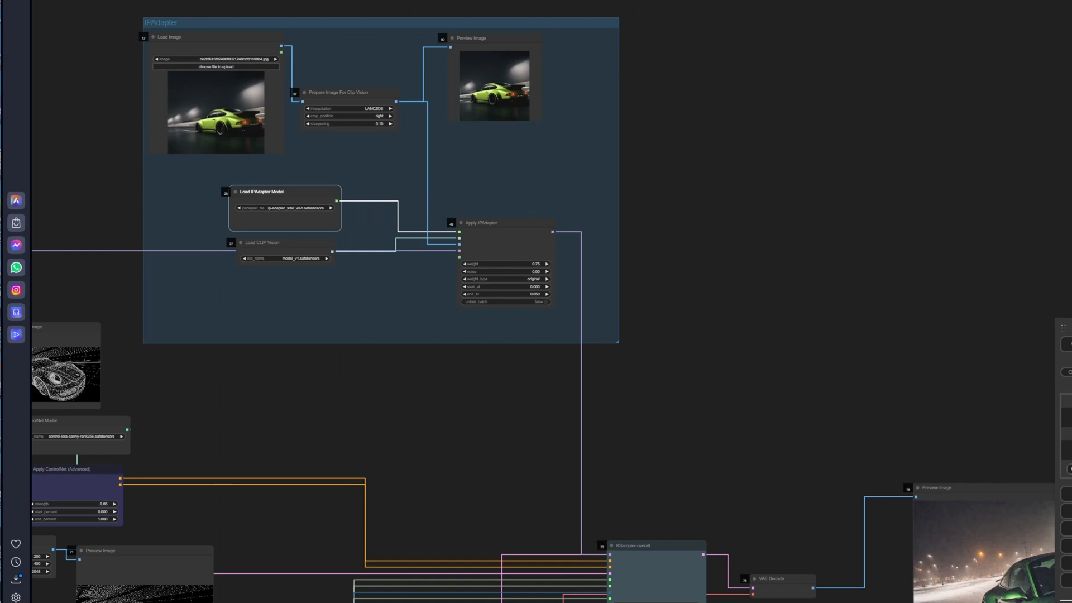
# Load the neon garage blue Porsche as IPAdapter reference and confirm weight 0.80.
pyautogui.click(216, 66)
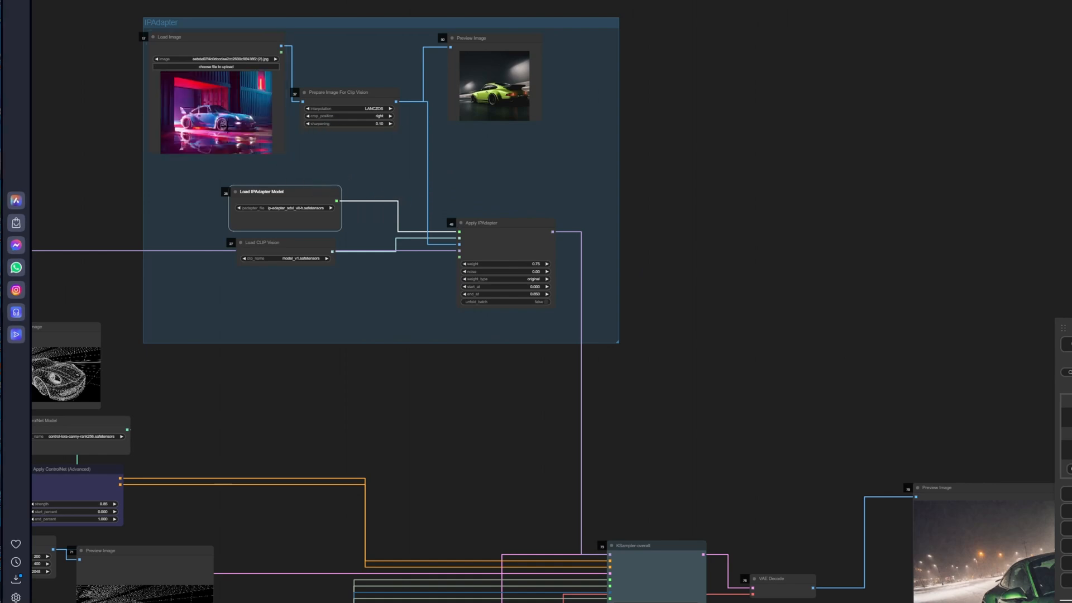
pyautogui.scroll(3)
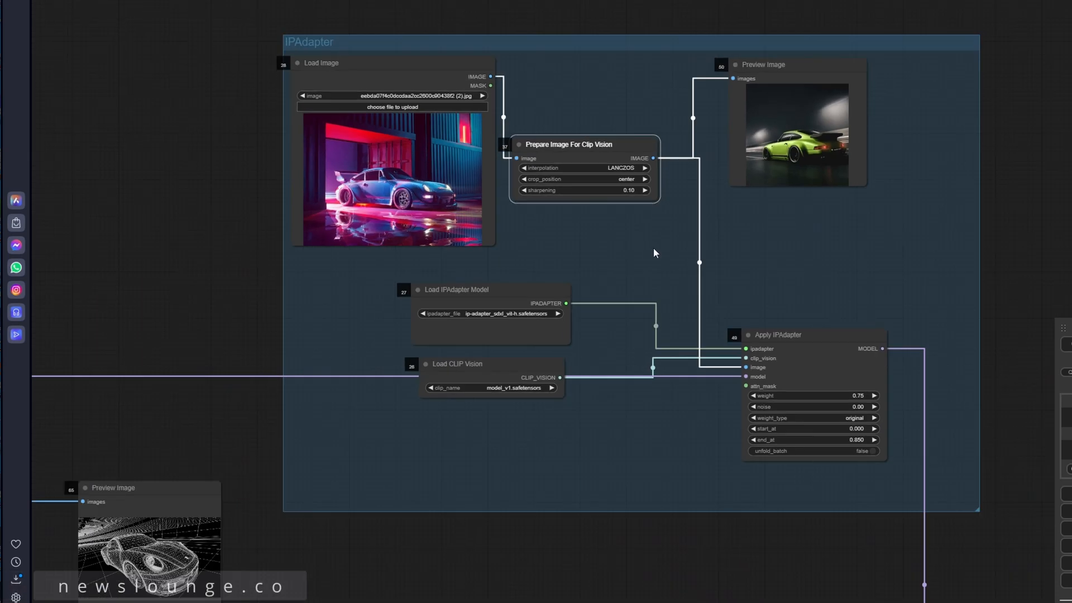
pyautogui.scroll(-3)
pyautogui.write('0.')
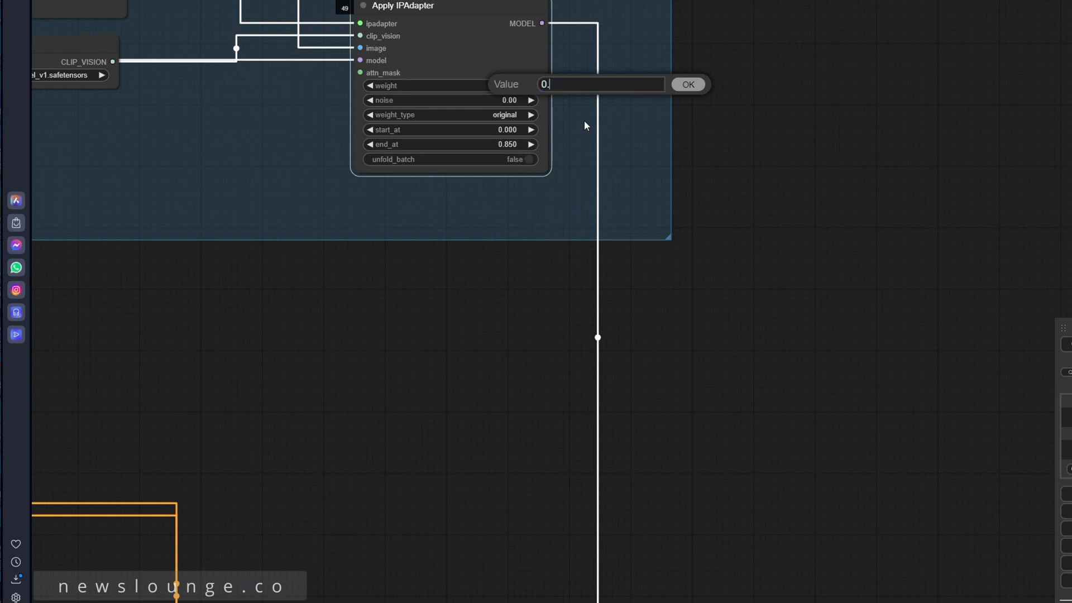
pyautogui.click(687, 84)
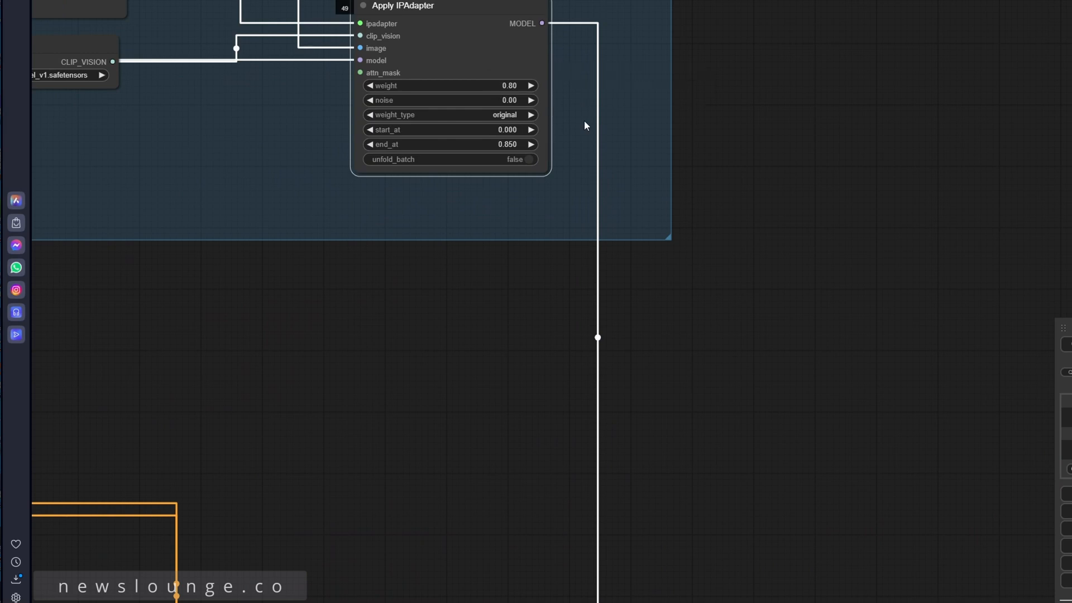
# Queue the workflow so the overall and car passes render a neon-accented blue Porsche.
pyautogui.scroll(-3)
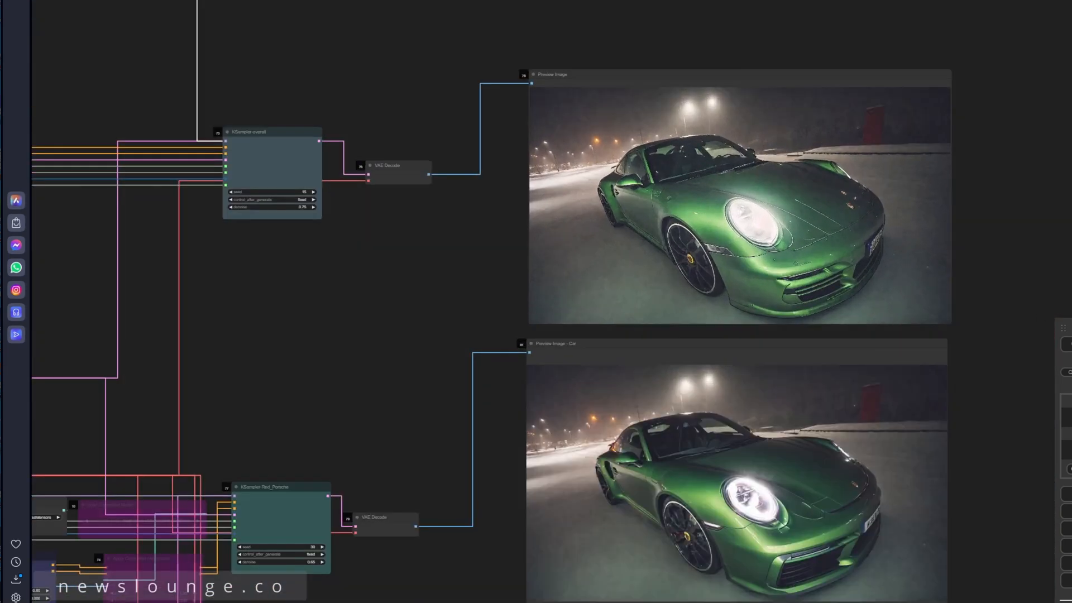
pyautogui.moveTo(950, 171)
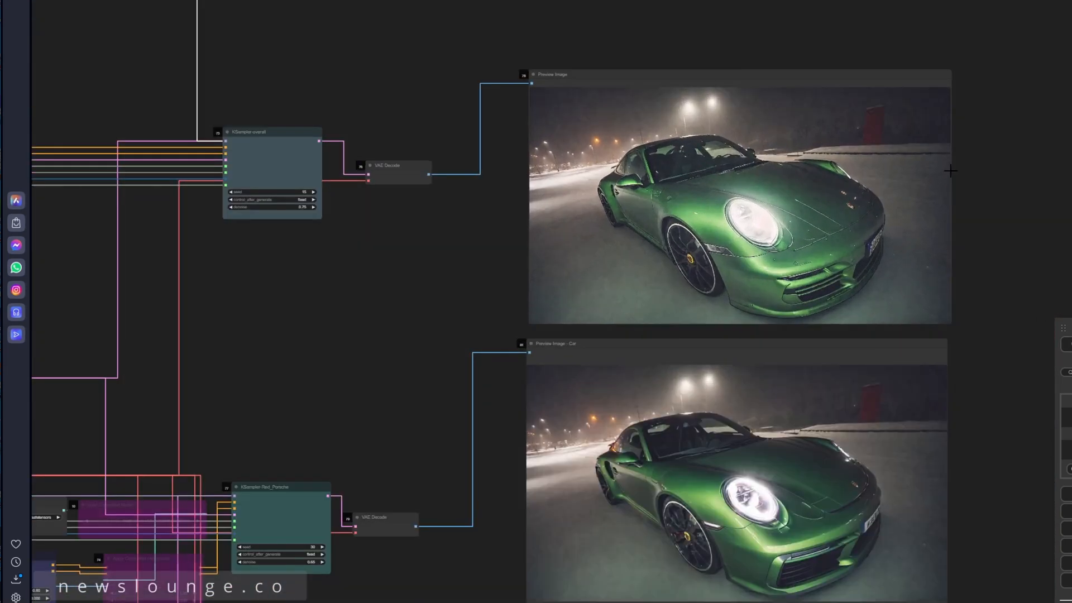
pyautogui.click(271, 171)
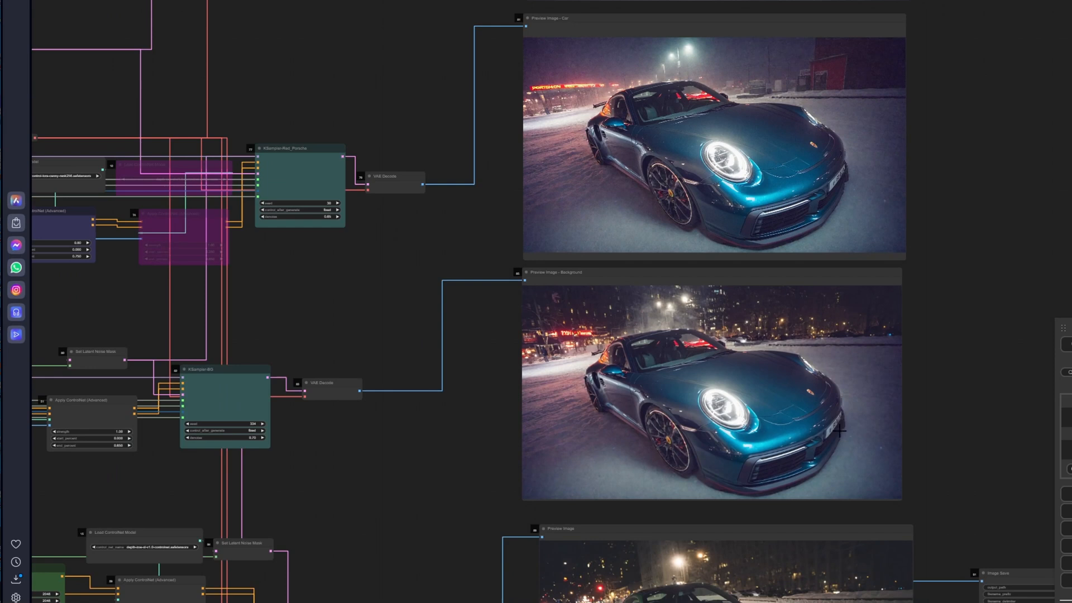
pyautogui.scroll(-3)
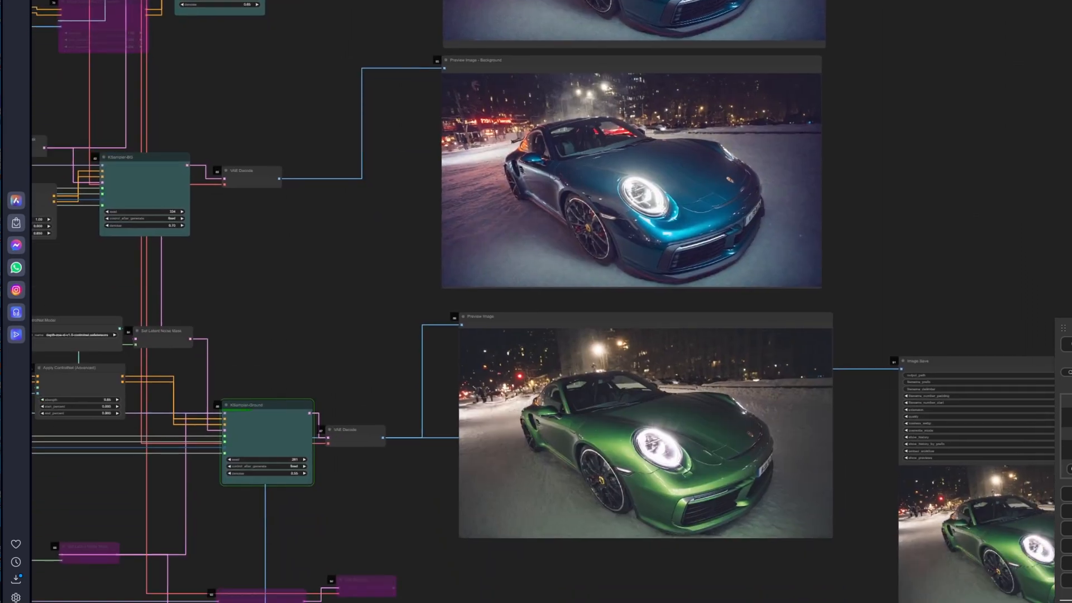
pyautogui.click(266, 404)
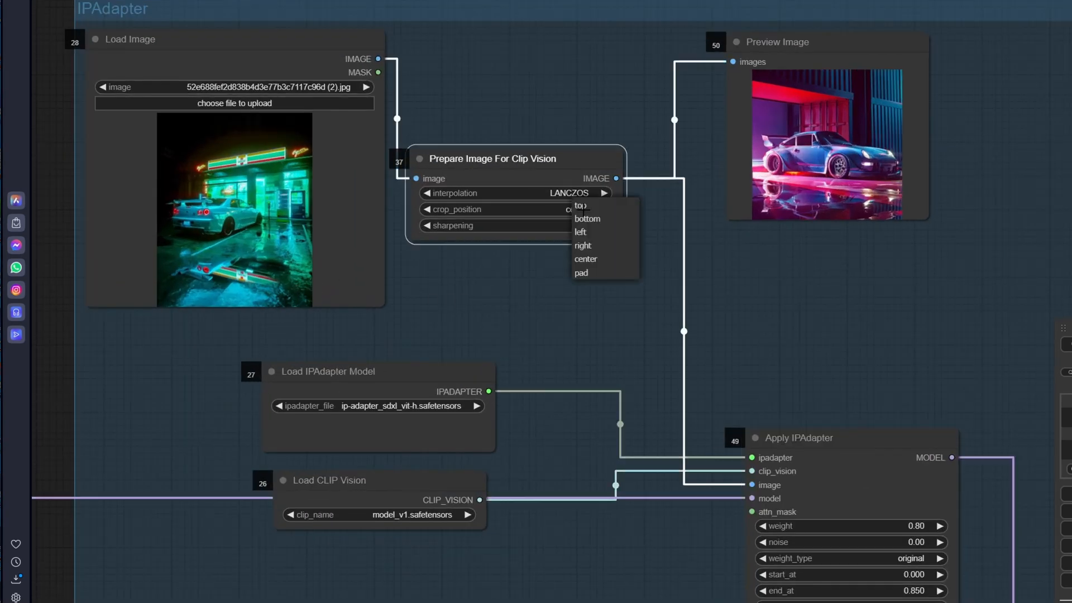
# Choose the crop_position for the teal convenience-store reference in Prepare Image For Clip Vision.
pyautogui.click(581, 231)
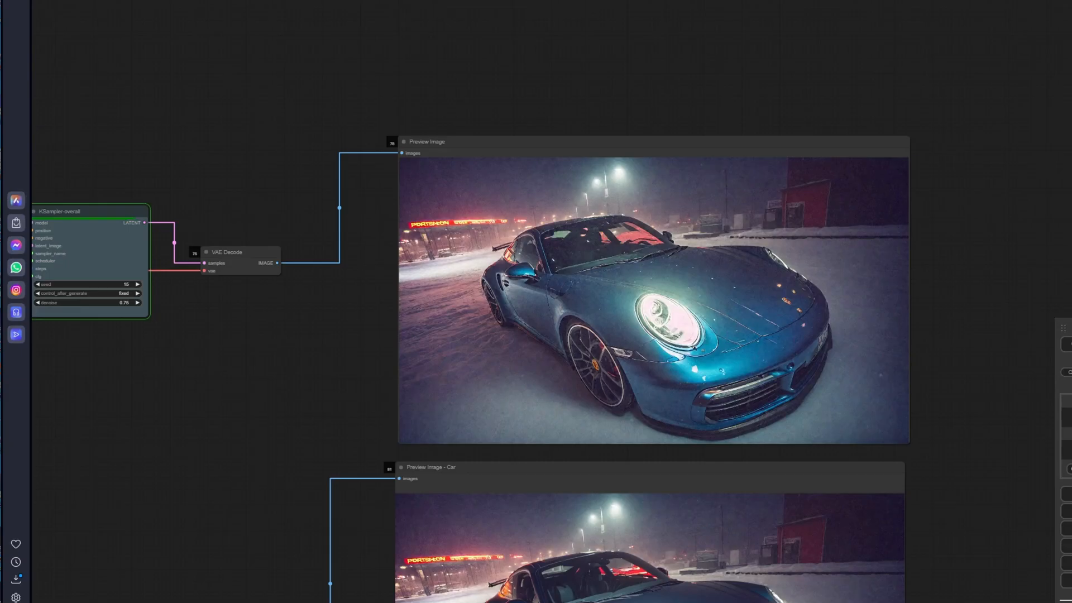
# Queue the workflow to render the dark green Porsche at snowy neon storefronts across all passes.
pyautogui.click(232, 251)
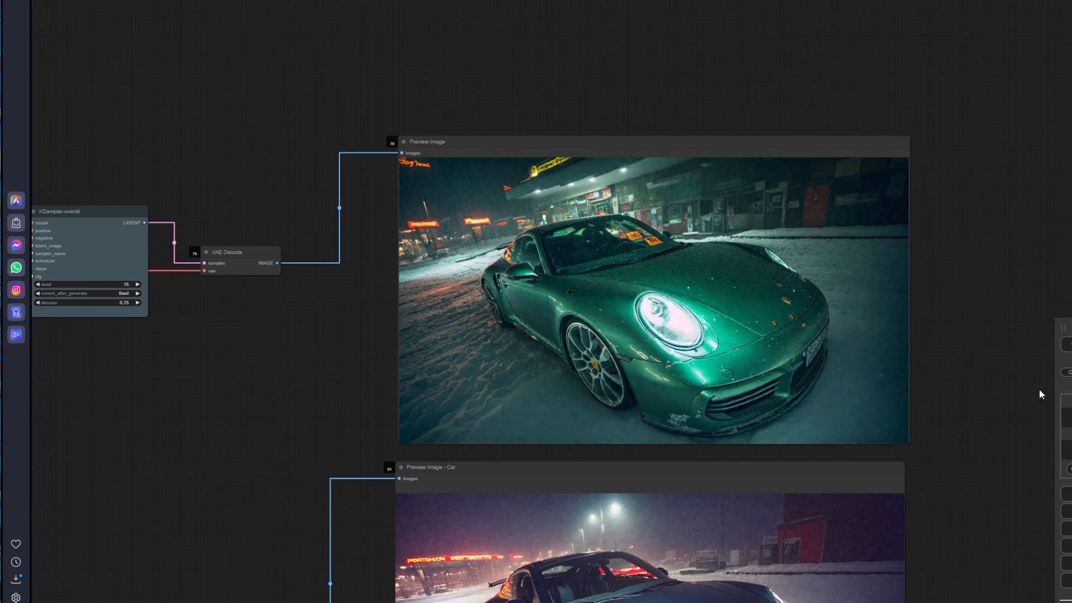
pyautogui.moveTo(748, 376)
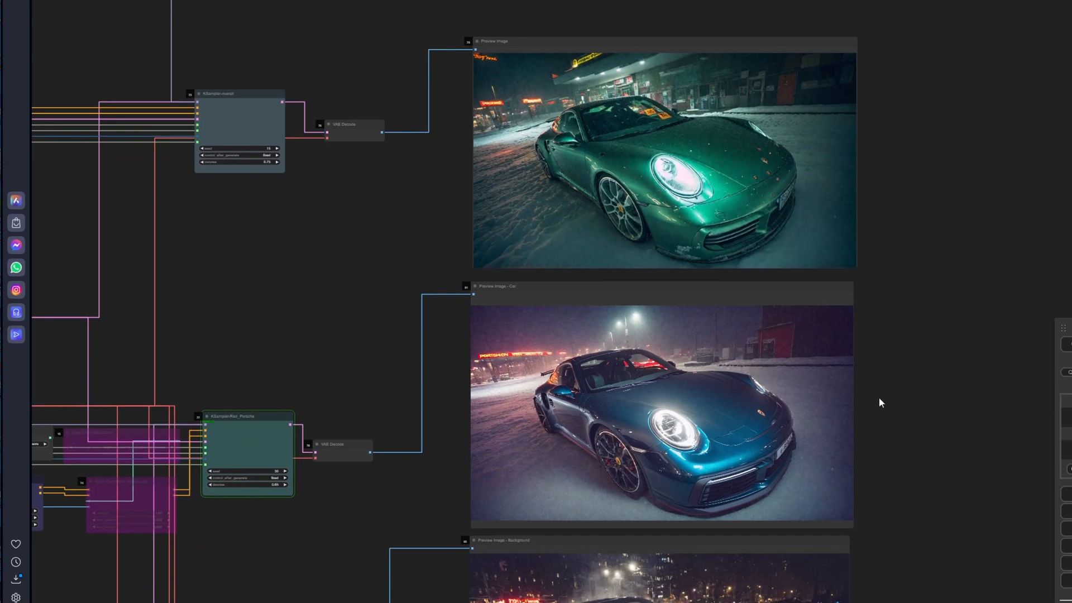
pyautogui.scroll(-3)
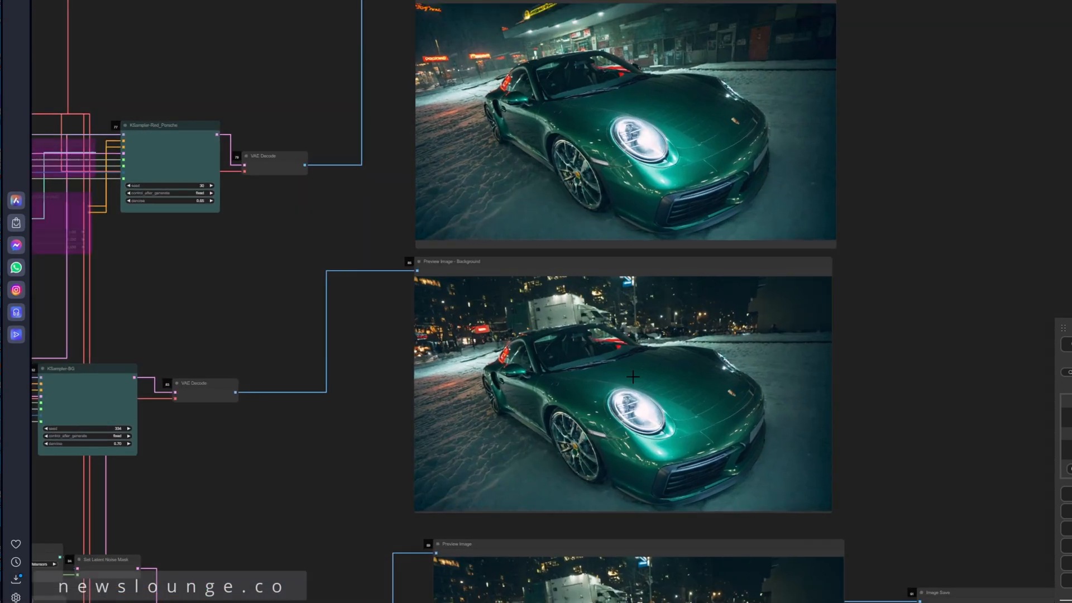
pyautogui.moveTo(786, 302)
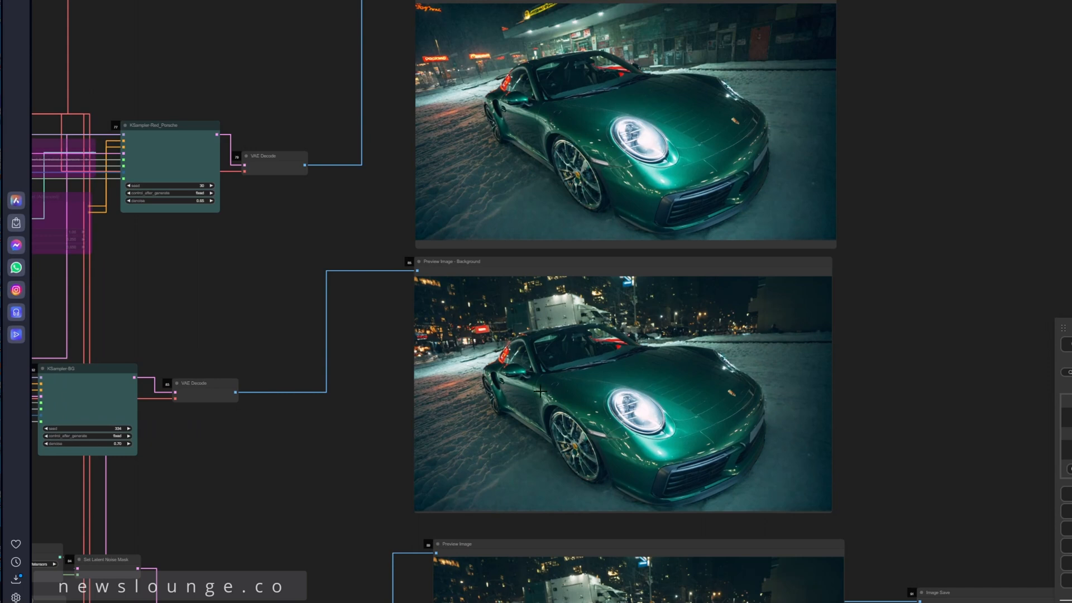
pyautogui.moveTo(783, 355)
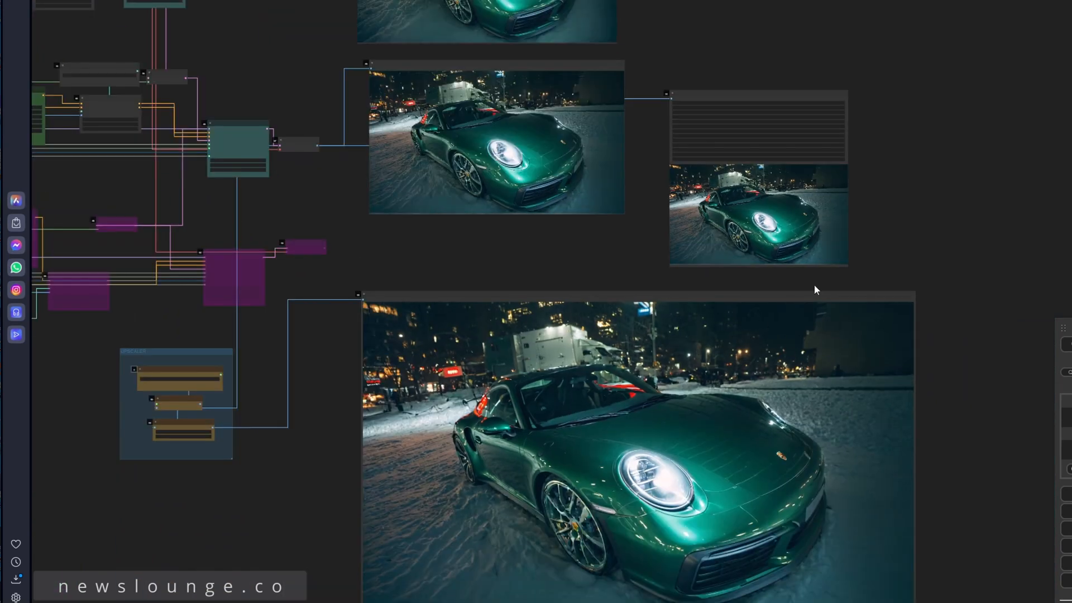
pyautogui.moveTo(821, 416)
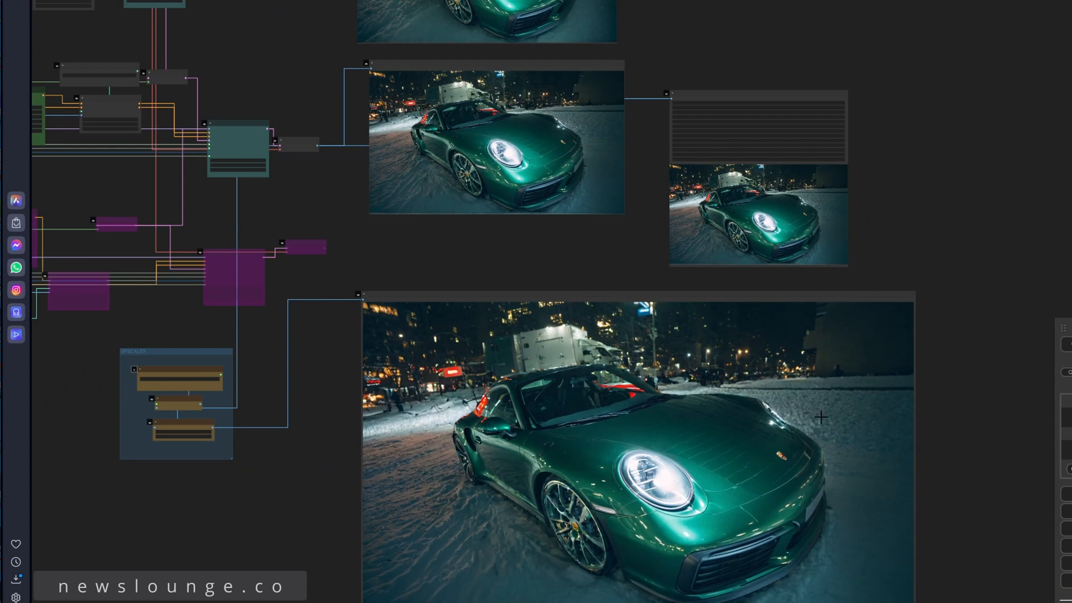
pyautogui.moveTo(821, 468)
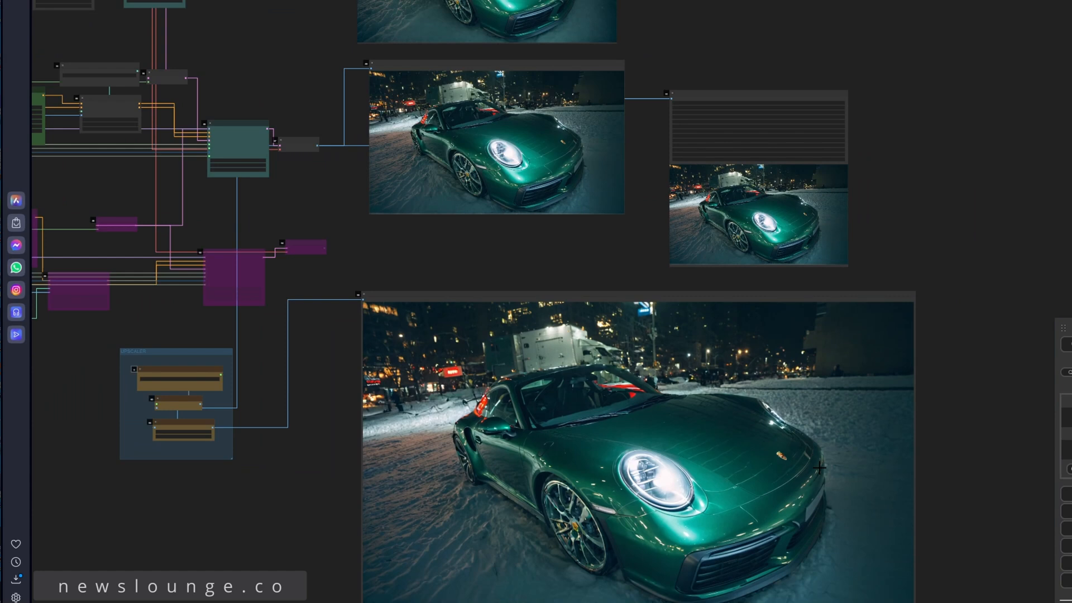
pyautogui.moveTo(944, 431)
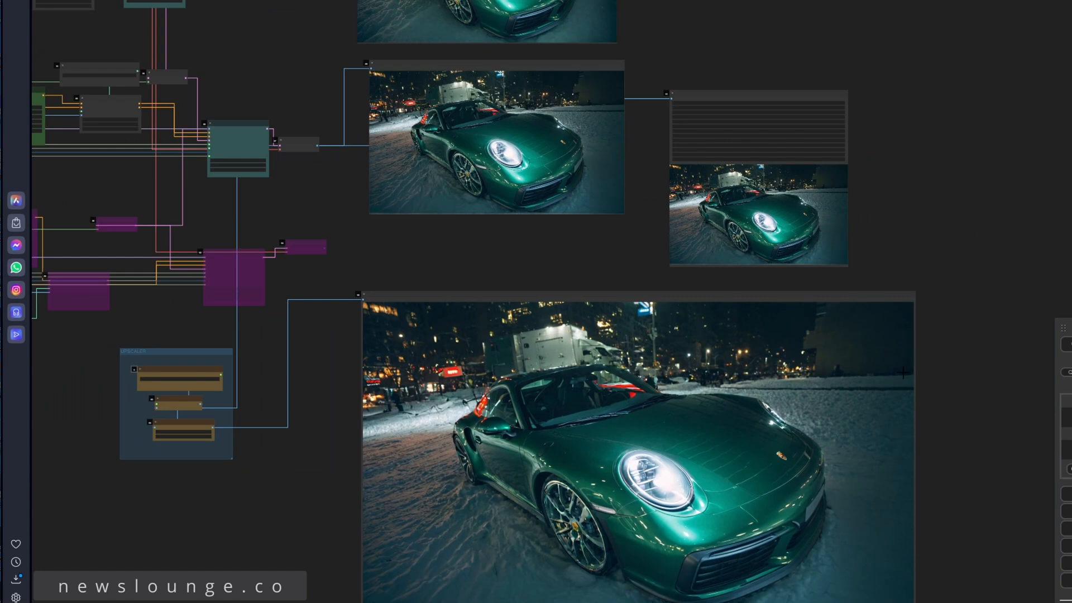
pyautogui.moveTo(926, 374)
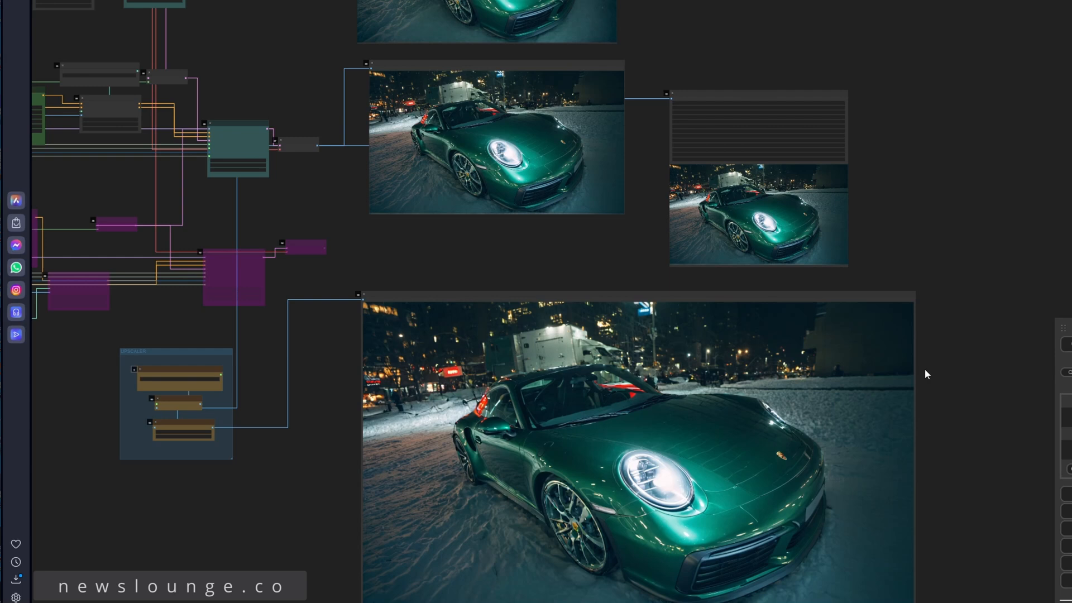